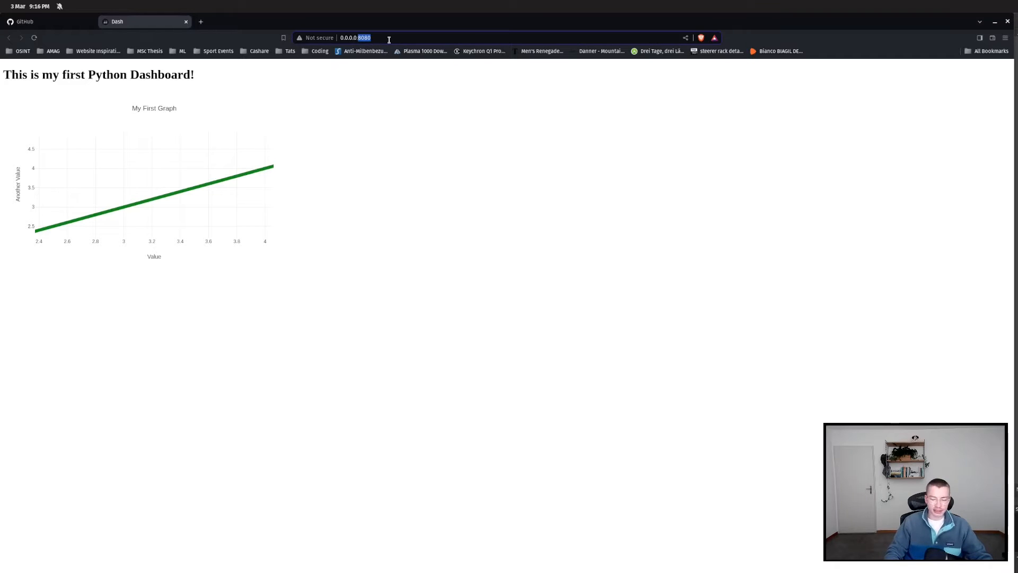
Load the dashboard at 0.0.0.0:5050 and move from Home to Page 1 in the sidebar.
type("0.0.0.0:5050/time-management")
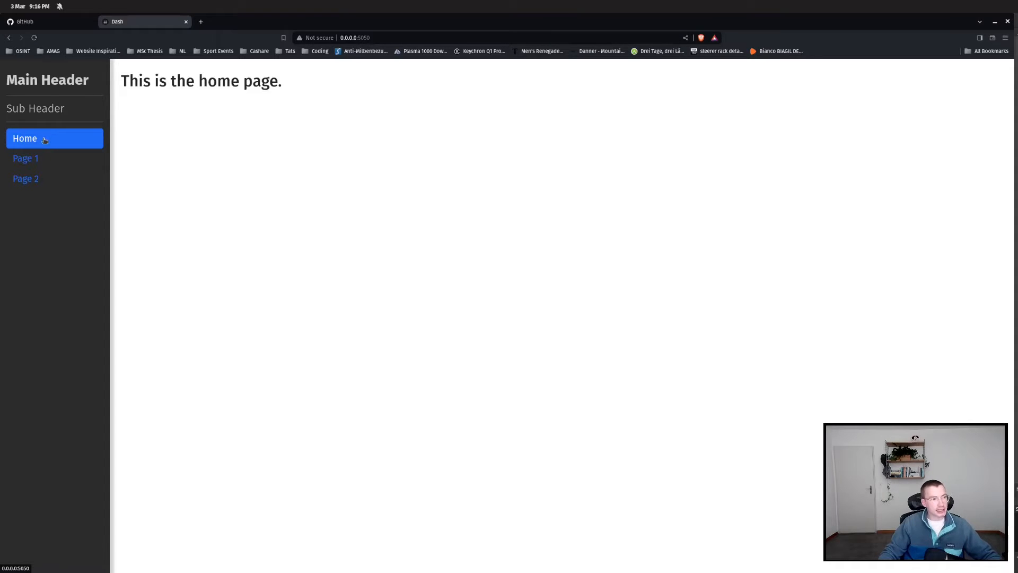
left_click(25, 158)
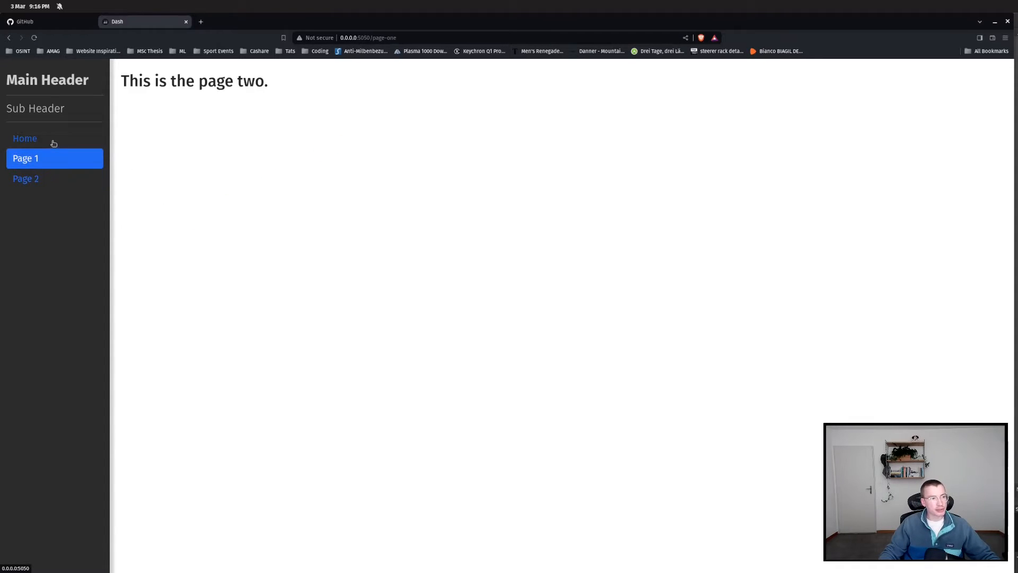
left_click(25, 178)
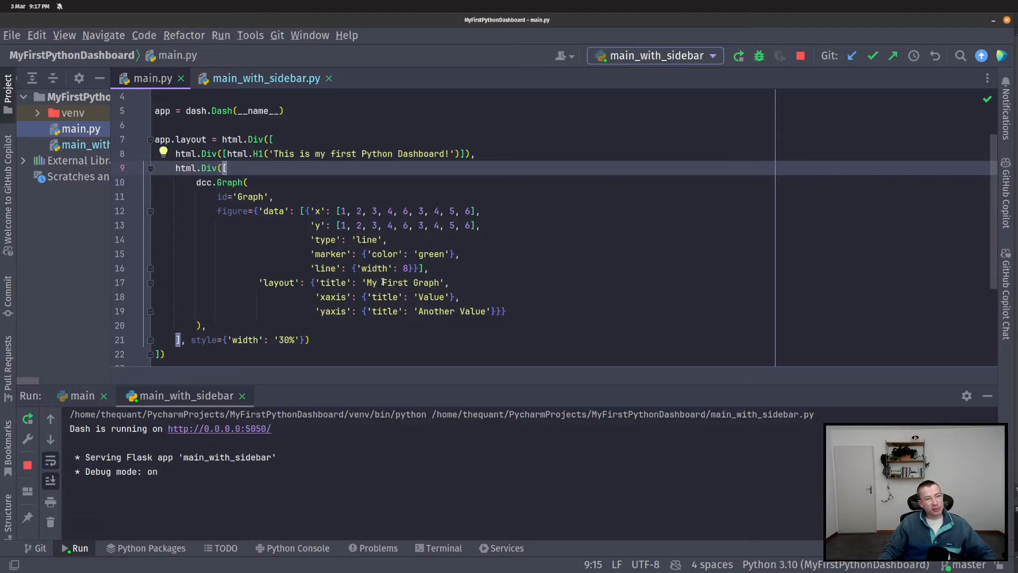
mouse_move(253, 98)
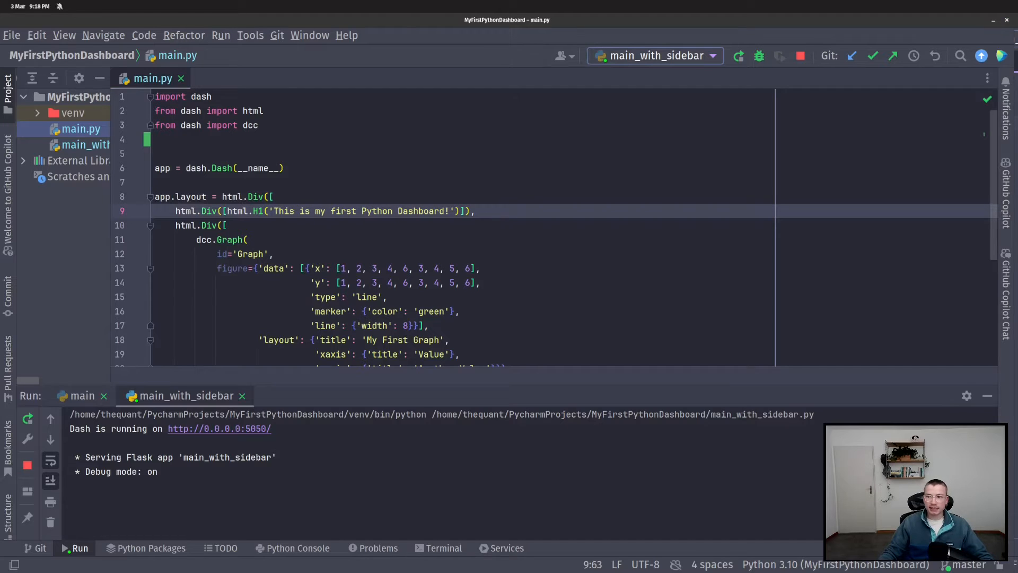
Add the dbc and Input/Output imports, then paste the SIDEBAR_STYLE dictionary.
type("import dash_bootstrap_components as dbc")
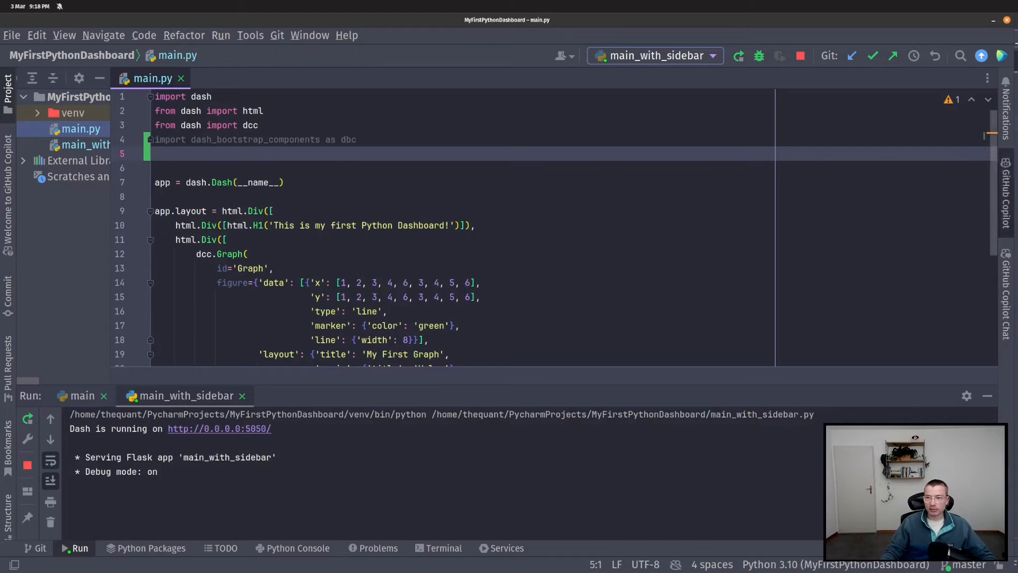
type("from dash.dependencies import Input, Output")
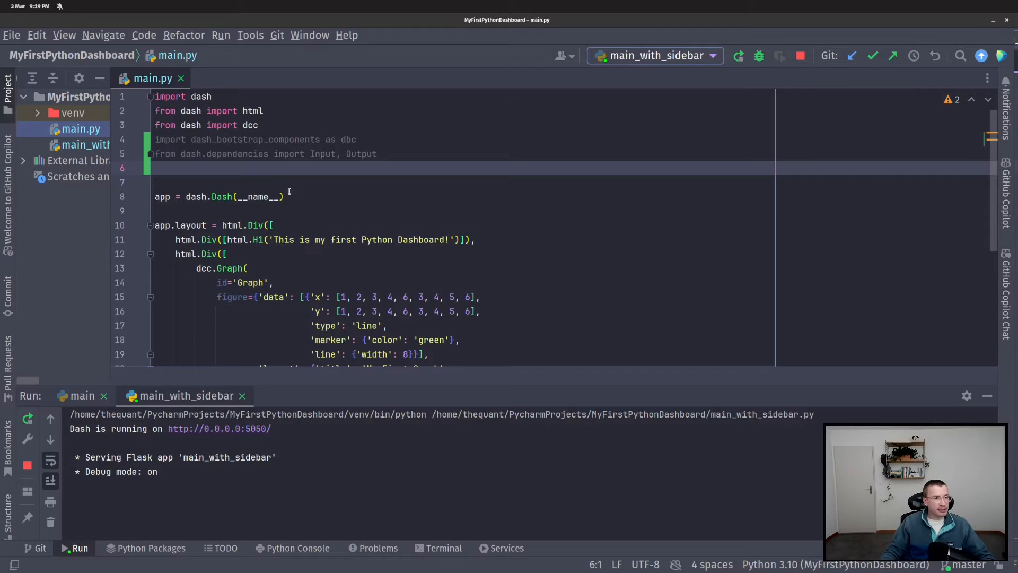
key("enter")
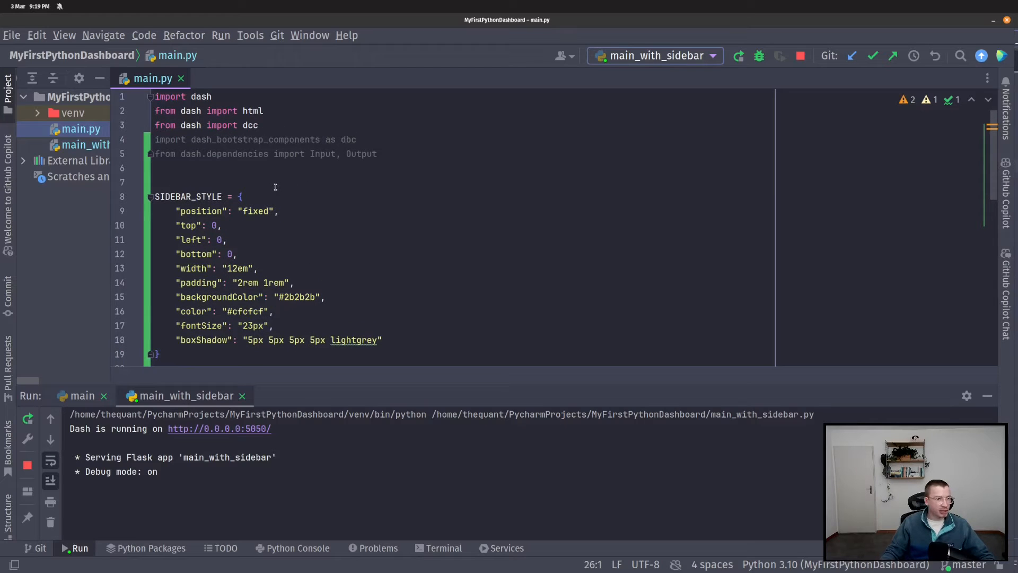
Write the CONTENT_STYLE dict with marginLeft, marginRight and padding below SIDEBAR_STYLE.
scroll("down", 3)
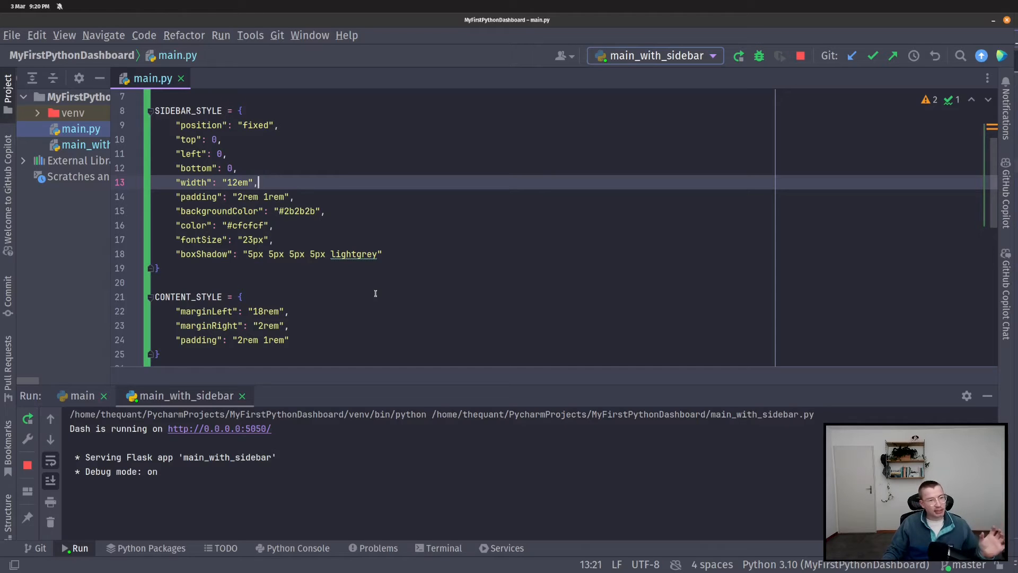
mouse_move(409, 280)
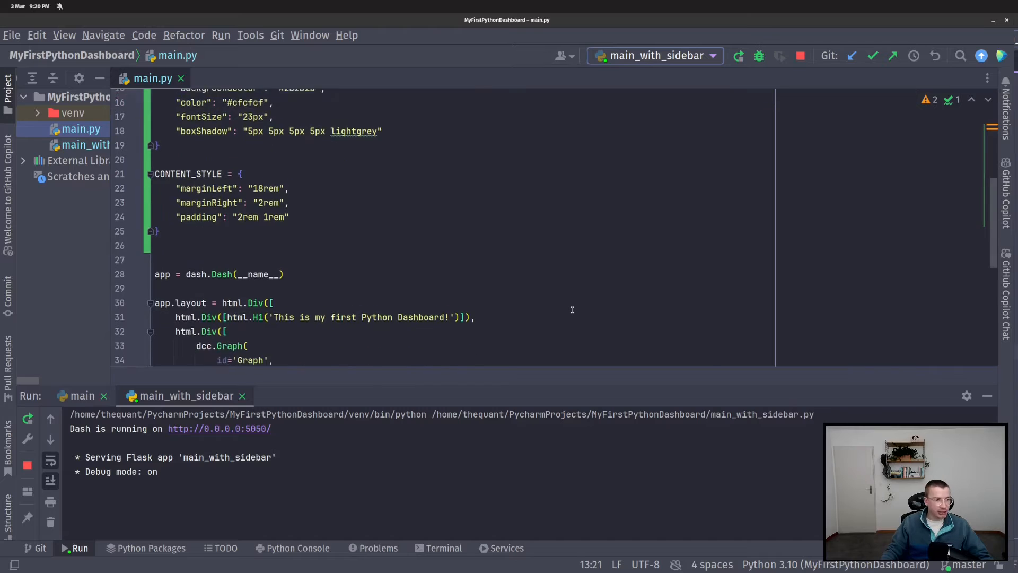
scroll("down", 3)
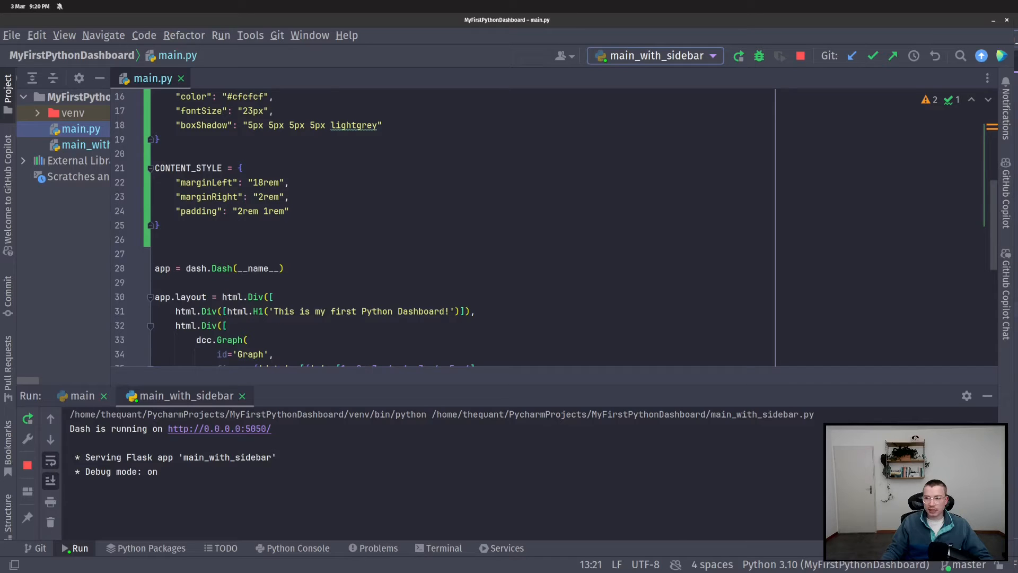
Give dash.Dash(__name__) external_stylesheets=[dbc.themes.BOOTSTRAP].
left_click(273, 269)
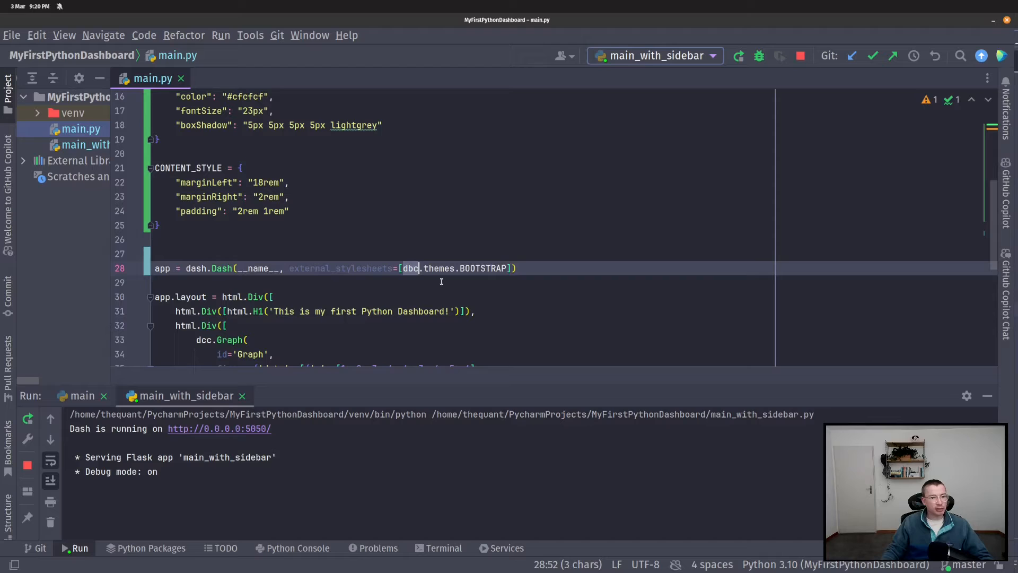
double_click(483, 269)
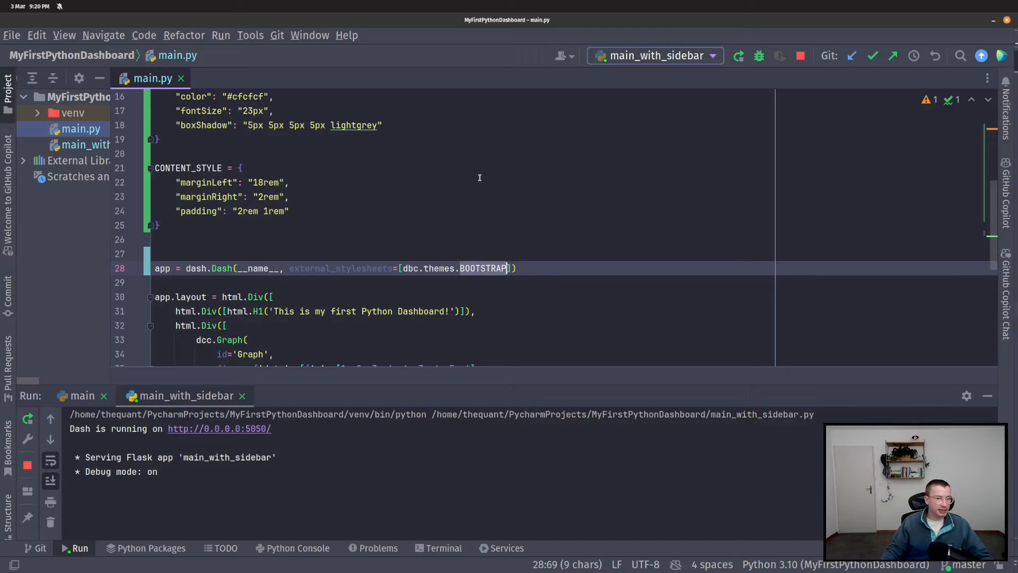
left_click(159, 225)
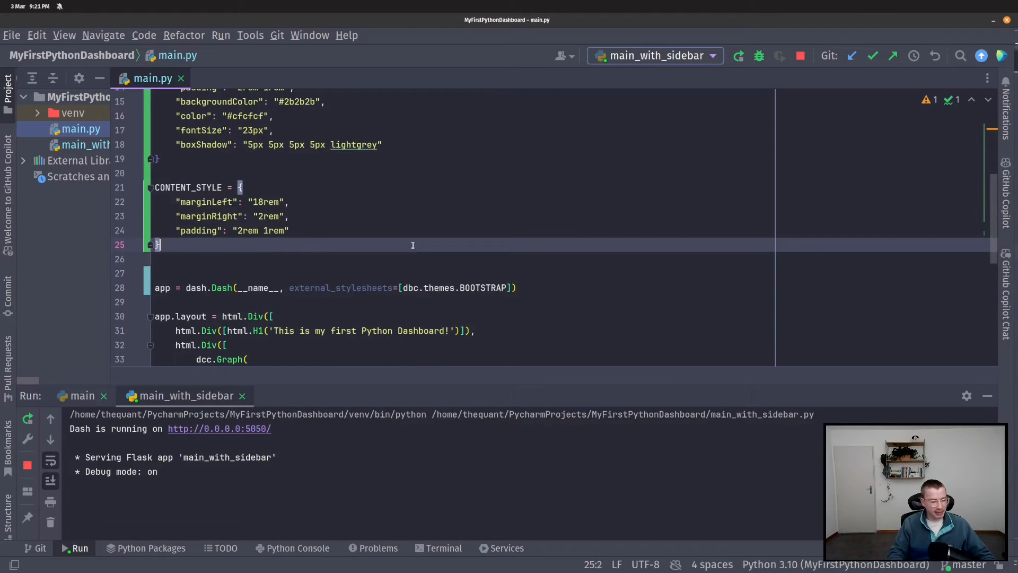
Paste the sidebar Div with headers and Home, Page 1, Page 2 NavLinks, plus the page-content Div.
scroll("down", 3)
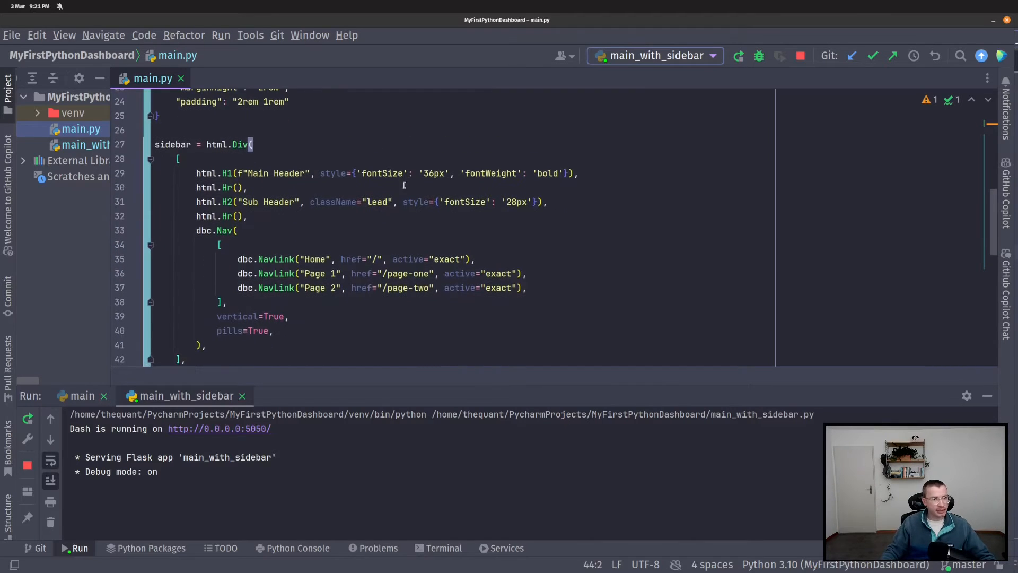
left_click(253, 145)
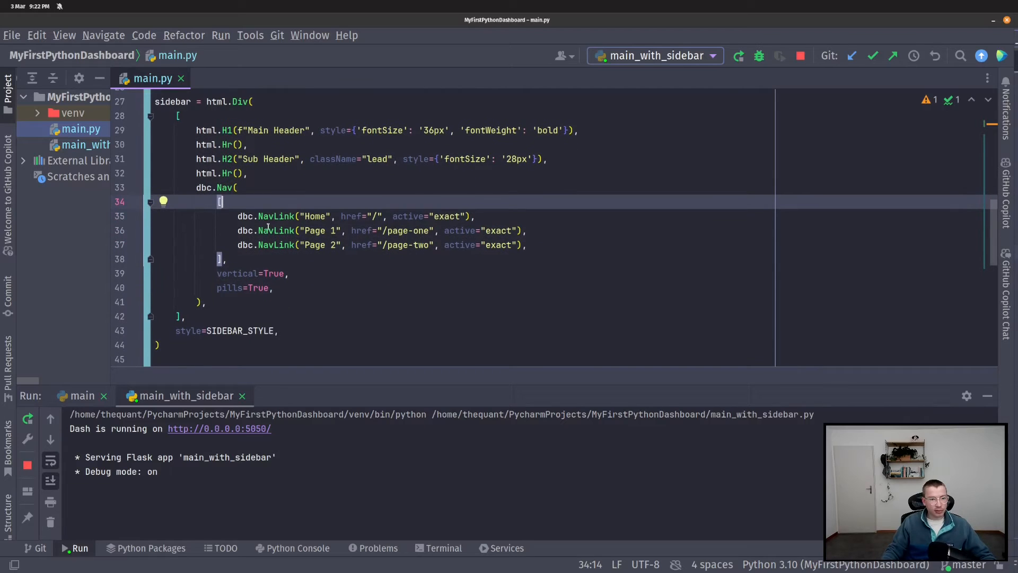
left_click(330, 230)
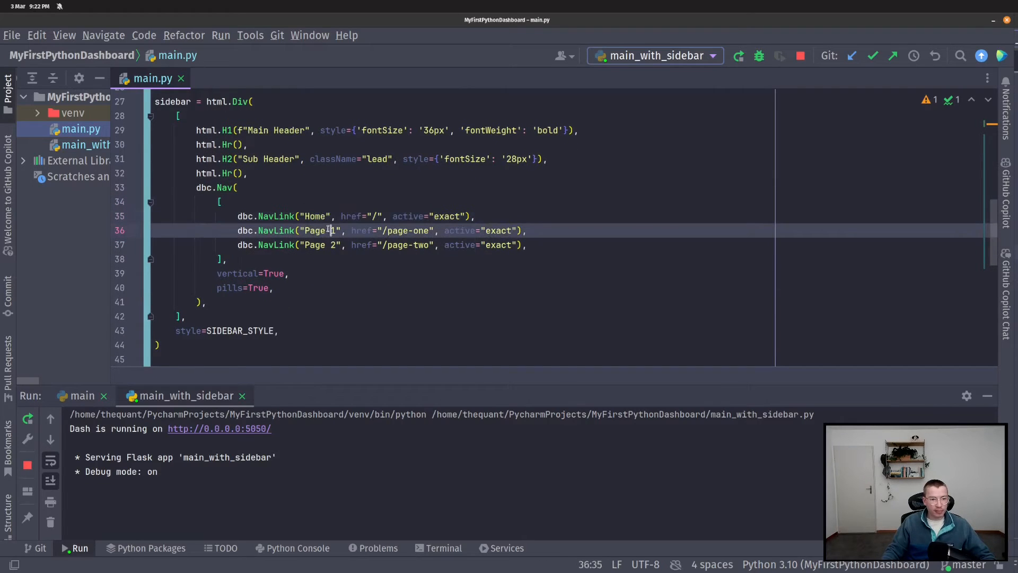
double_click(316, 230)
type("content = html.Div(id=\"page-content\", style=CONTENT_STYLE")
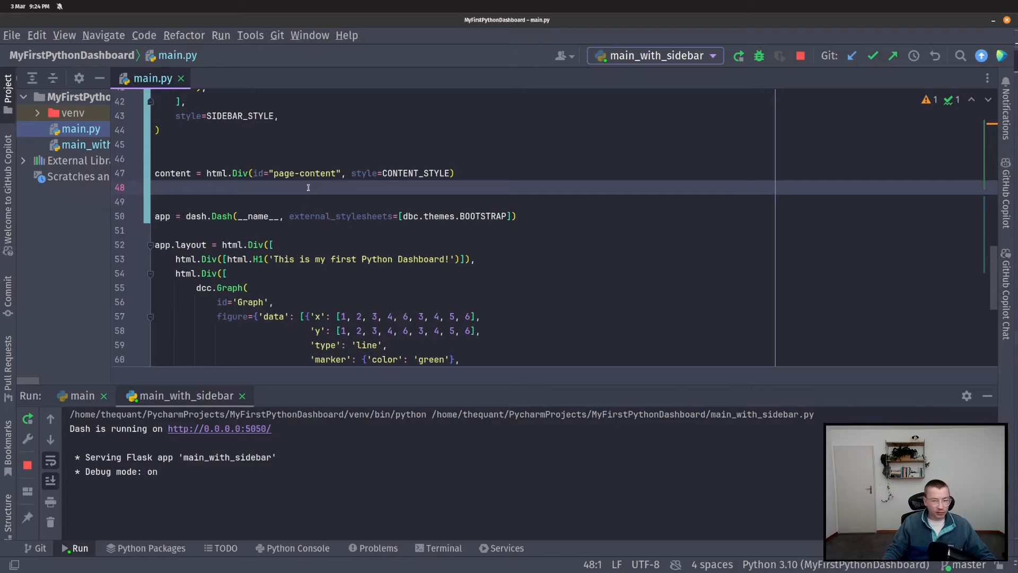
Set app.layout to dcc.Location(id="url"), sidebar and content, with the app line above it.
type("app.layout = html.Div([dcc.Location(id=\"url\"), sidebar, content])")
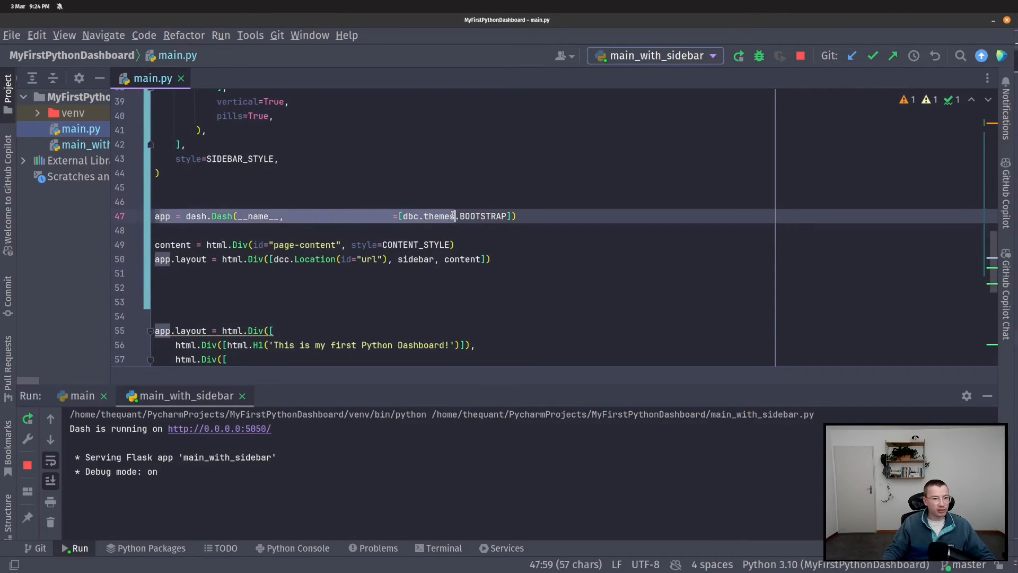
type("external_stylesheets")
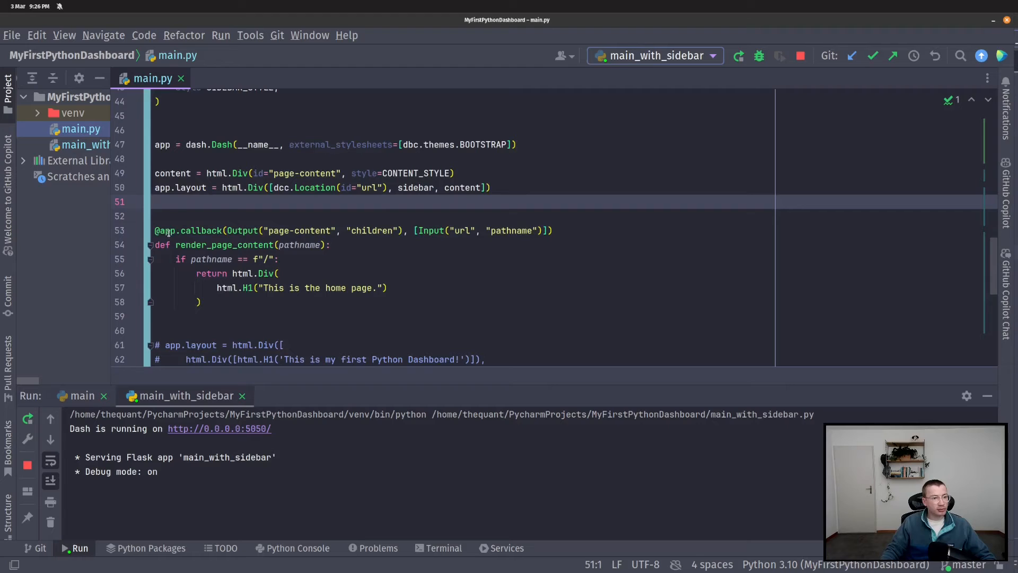
Write render_page_content returning html.H1 'This is the home page.' for pathname "/".
scroll("down", 3)
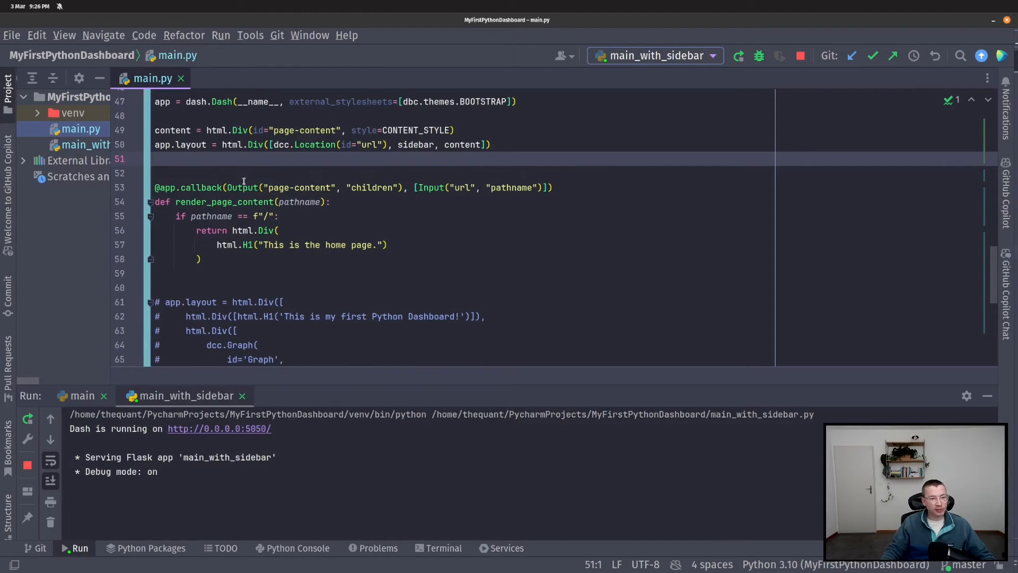
left_click(438, 187)
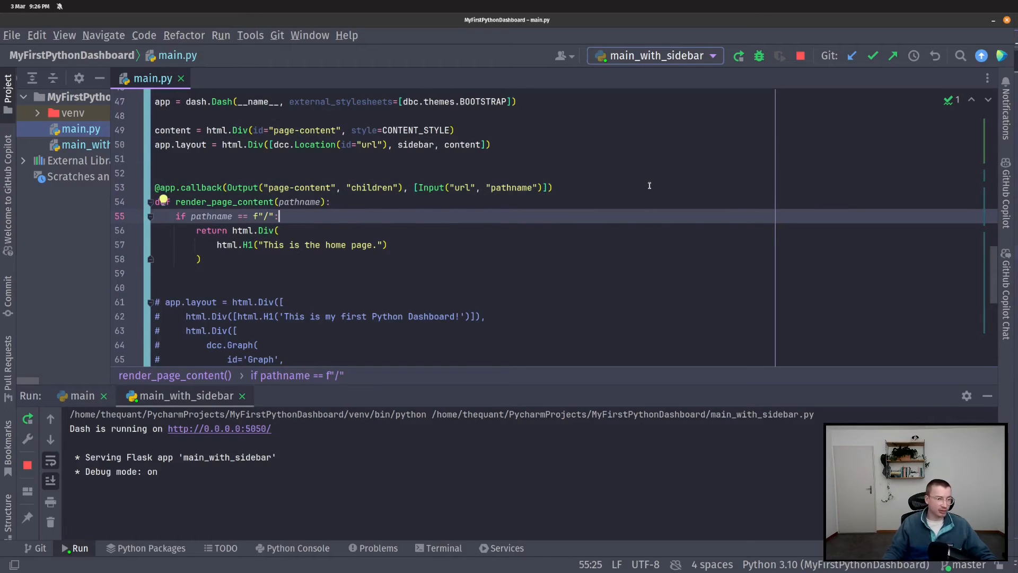
double_click(297, 188)
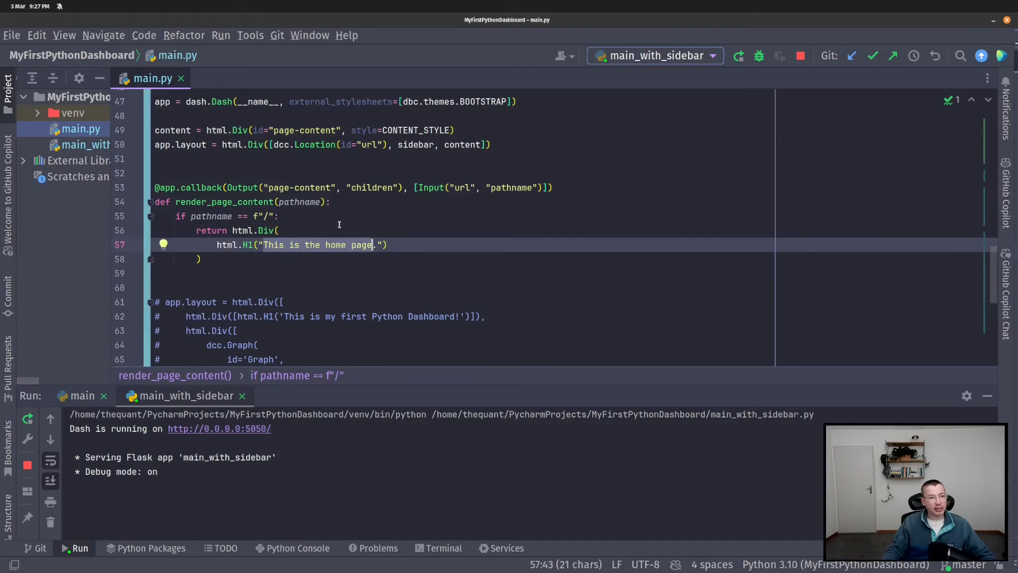
mouse_move(306, 222)
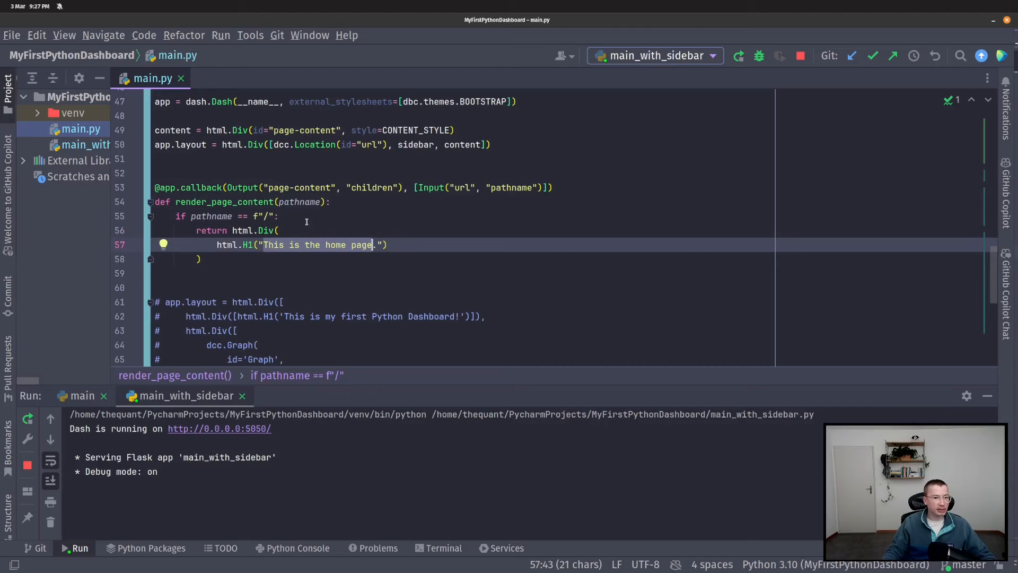
mouse_move(345, 227)
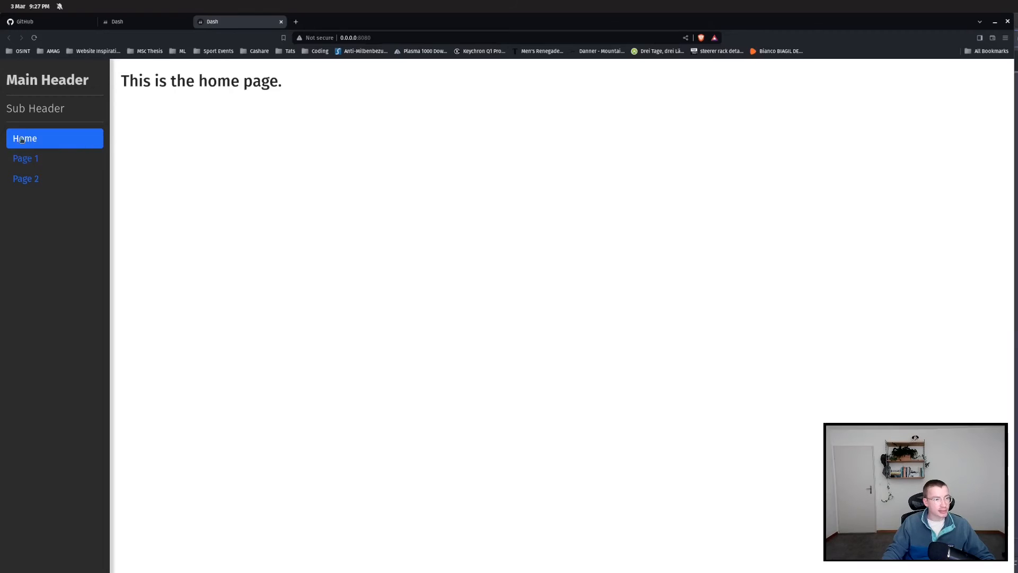
Switch the sidebar dashboard from Home to Page 1 showing 'This is the page one.'.
left_click(26, 158)
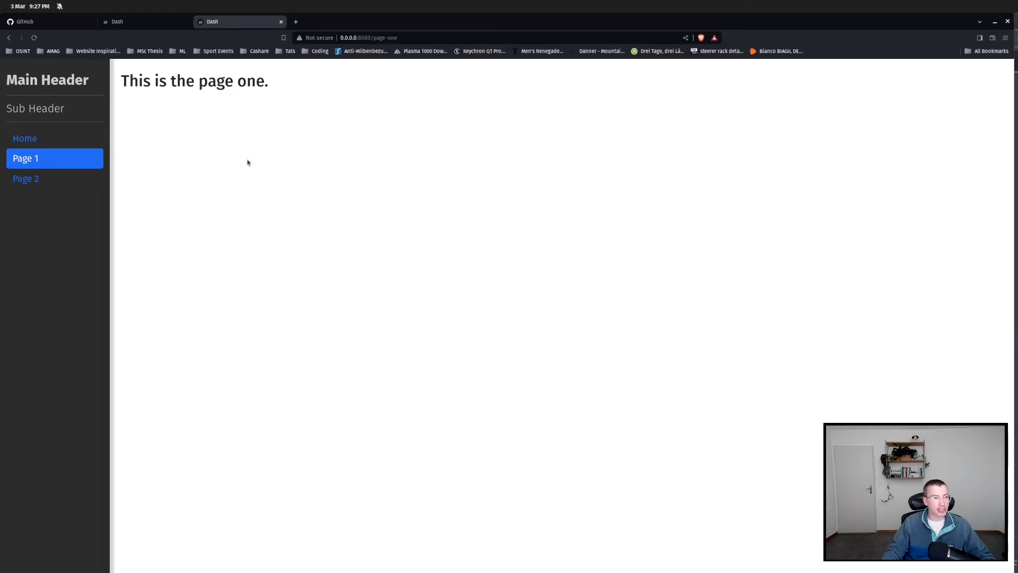
left_click(54, 178)
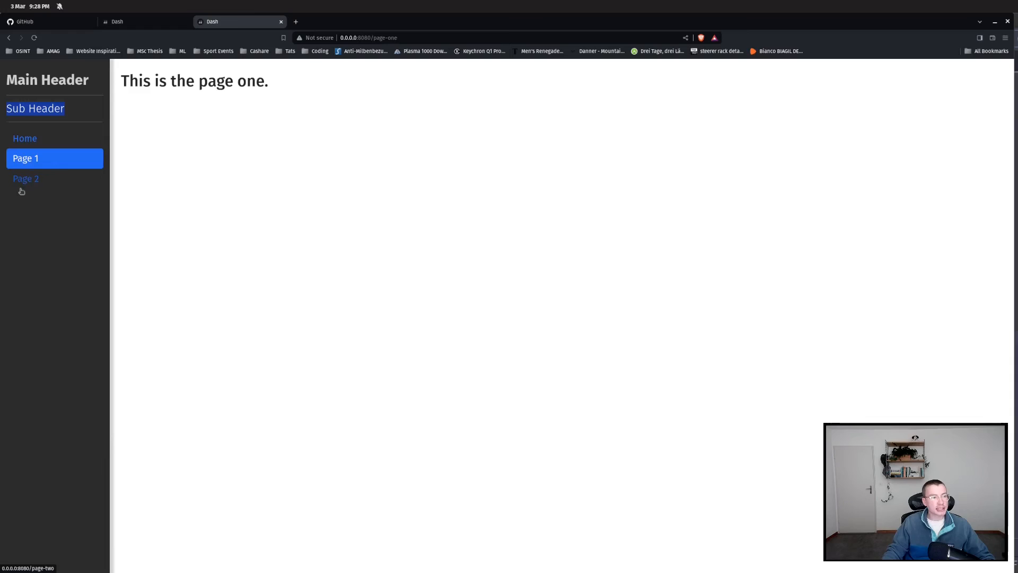
mouse_move(984, 39)
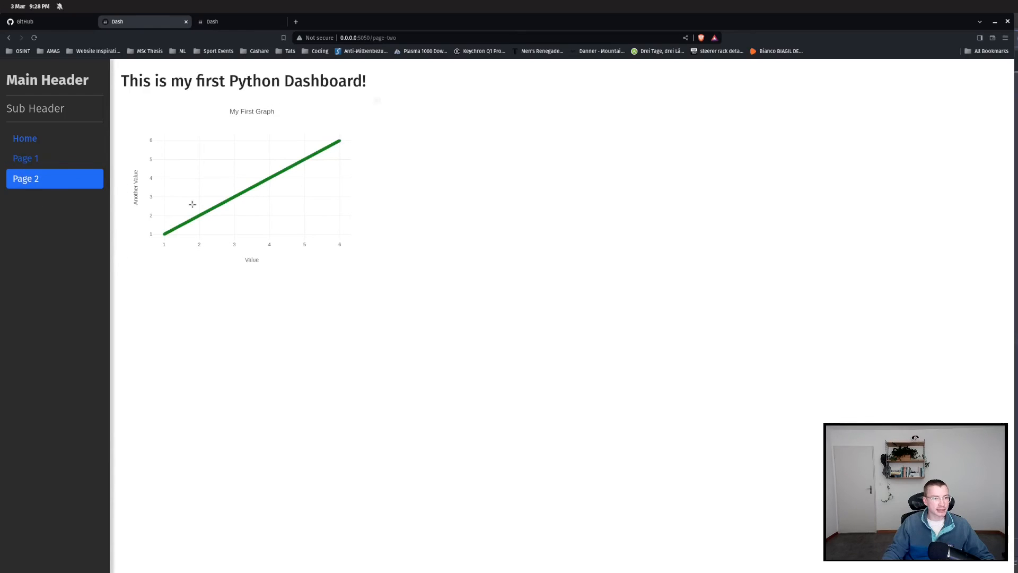
mouse_move(312, 158)
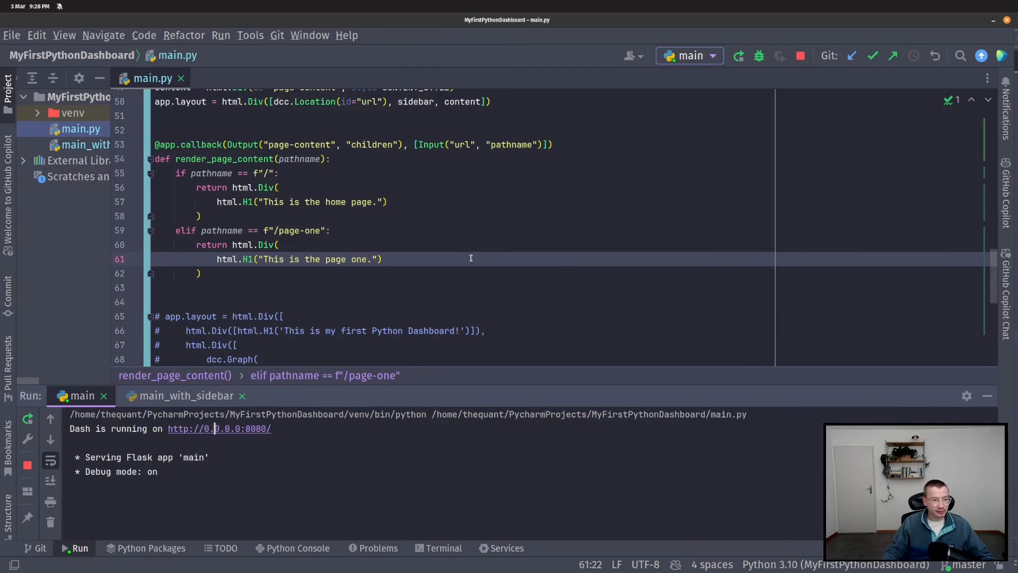
Add elif pathname == f"/page-two" returning html.Div with the old H1 and green dcc.Graph.
left_click(199, 273)
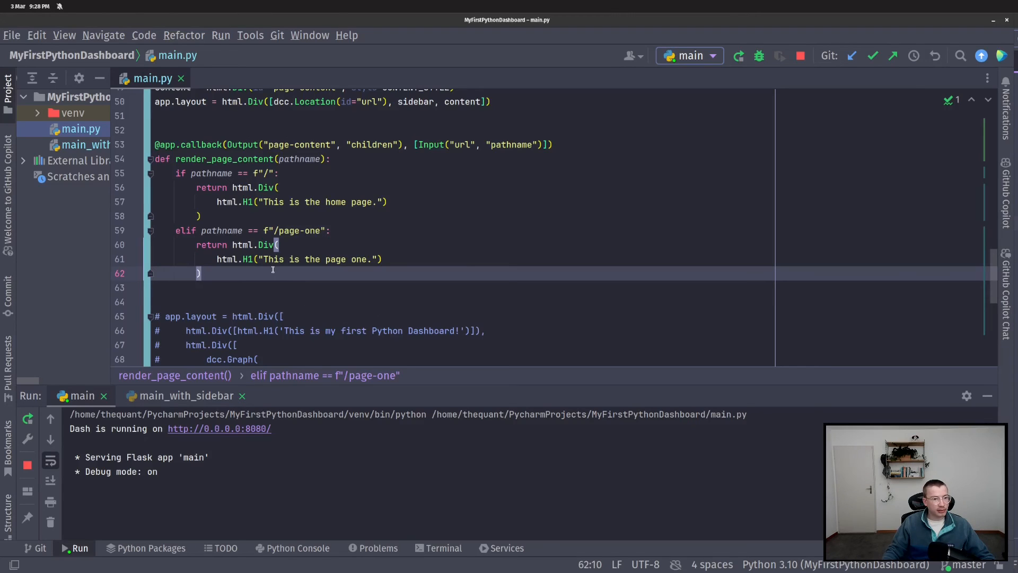
type("elif pathname == f\"/page-two\":")
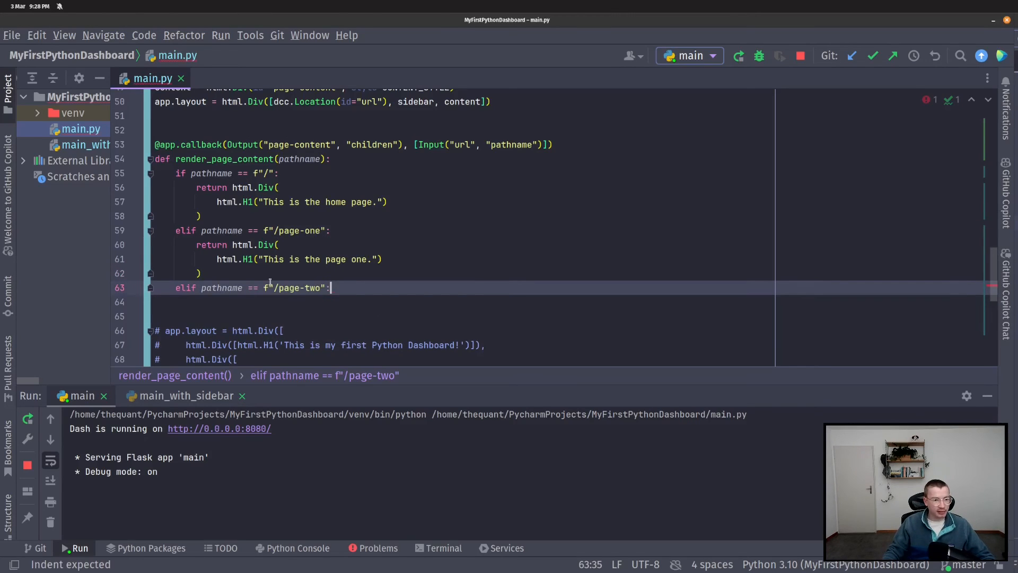
left_click_drag(269, 287, 331, 288)
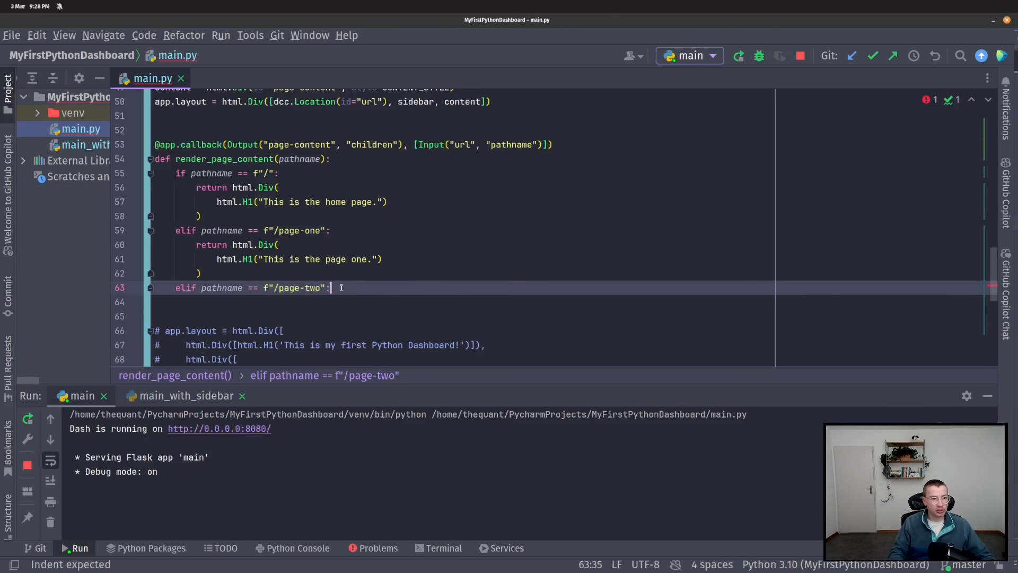
type("return")
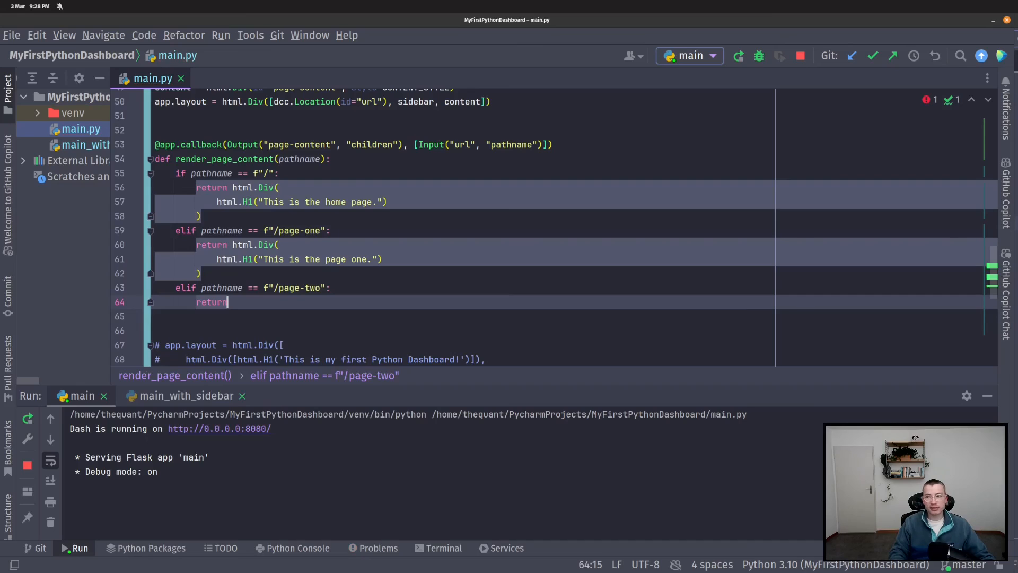
type("html")
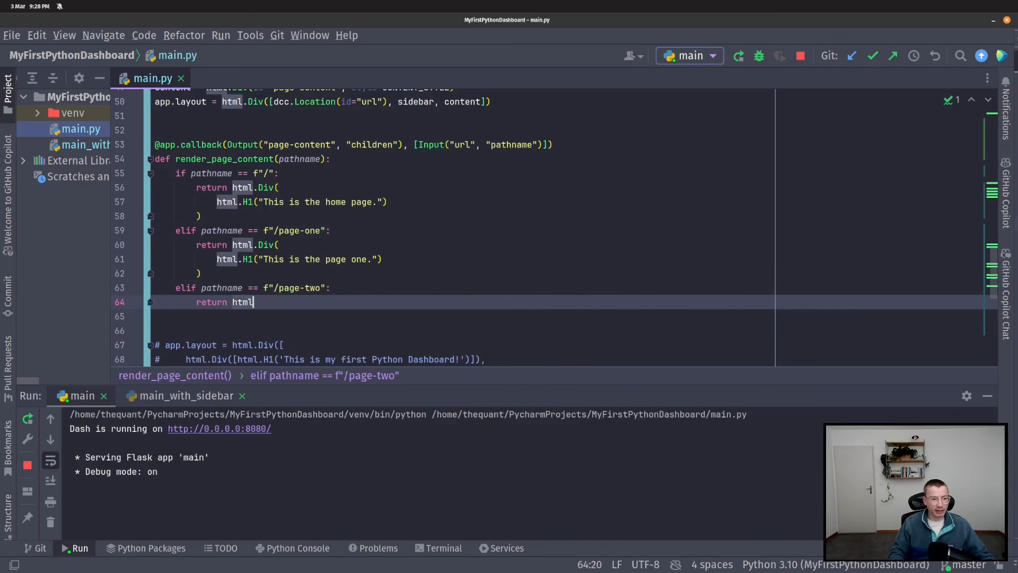
type(".Div")
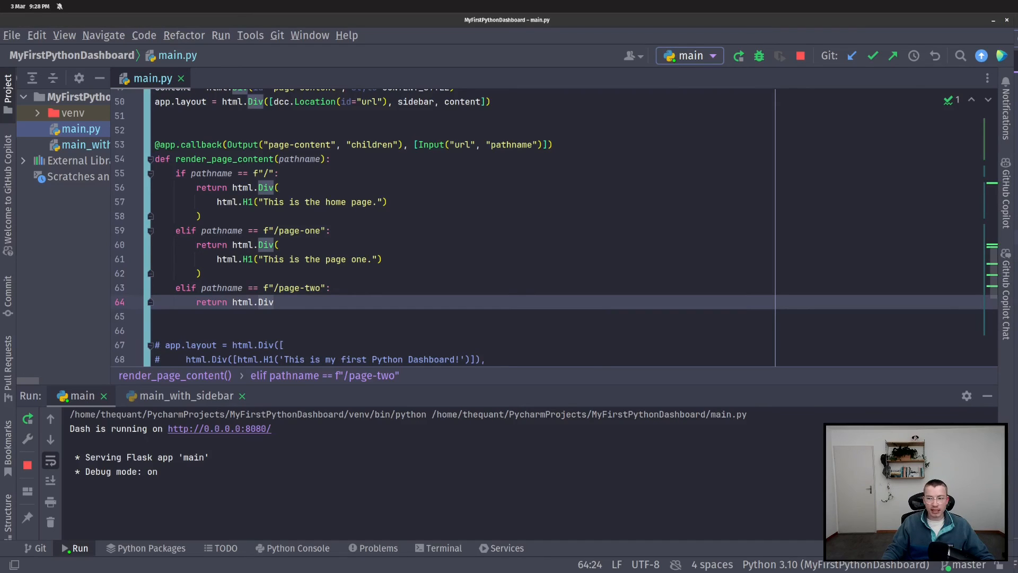
type("([")
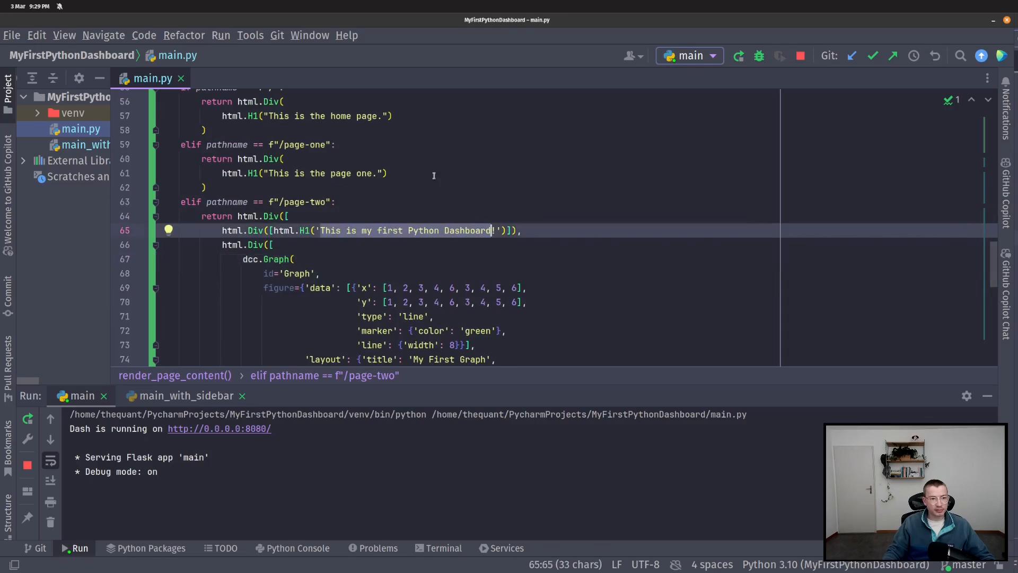
left_click(388, 173)
type("], style={'width': '30%'})")
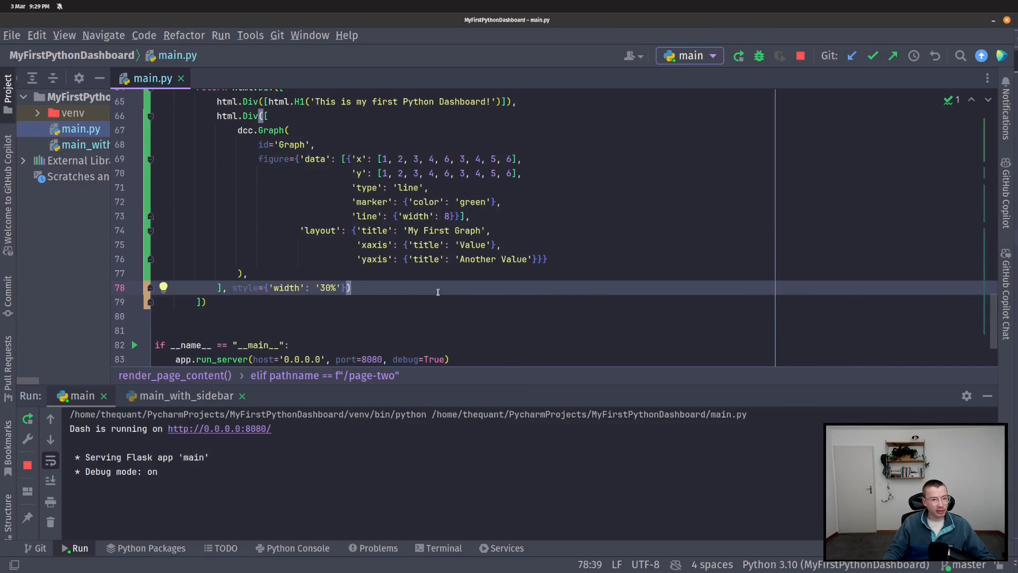
Close the page-two Div after style={'width': '30%'} and rerun main.py.
right_click(438, 291)
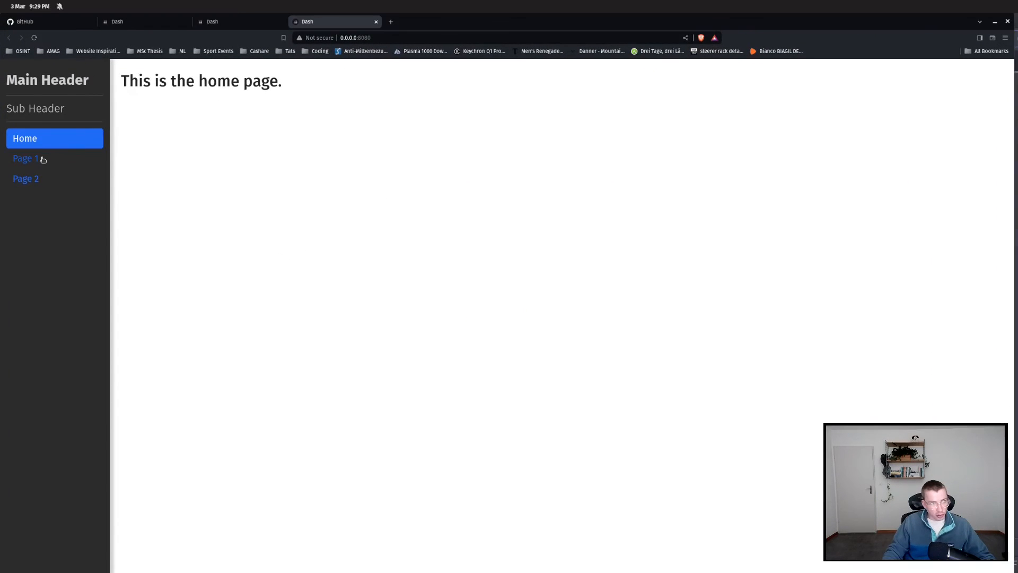
View Page 2 in Chrome showing the 'This is my first Python Dashboard!' heading and green graph.
left_click(25, 178)
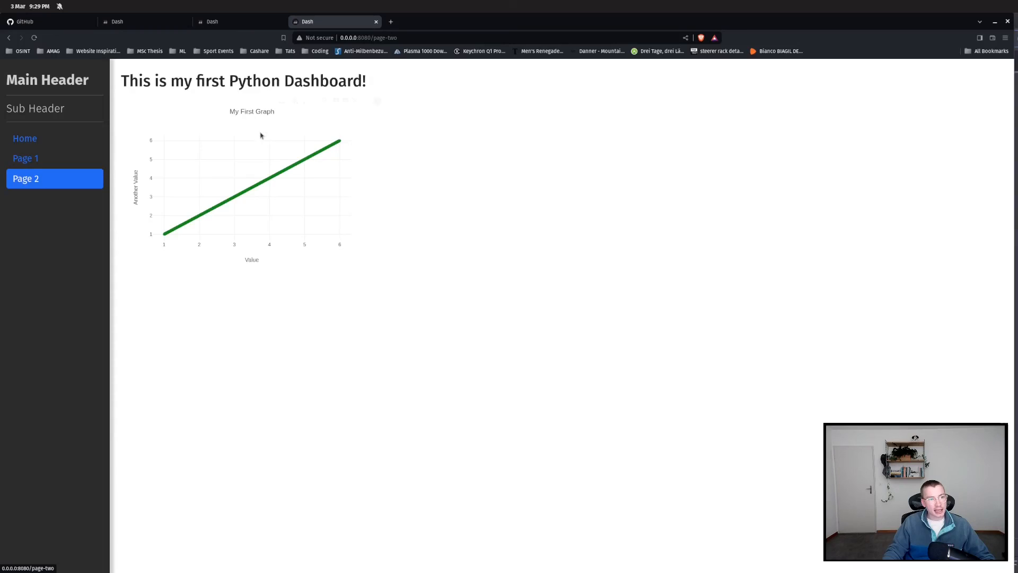
triple_click(242, 81)
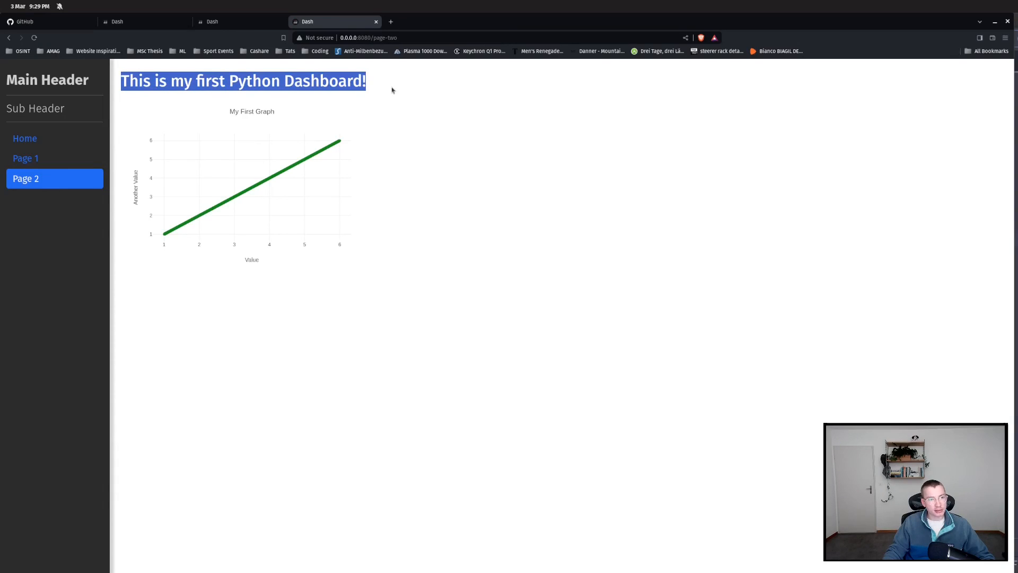